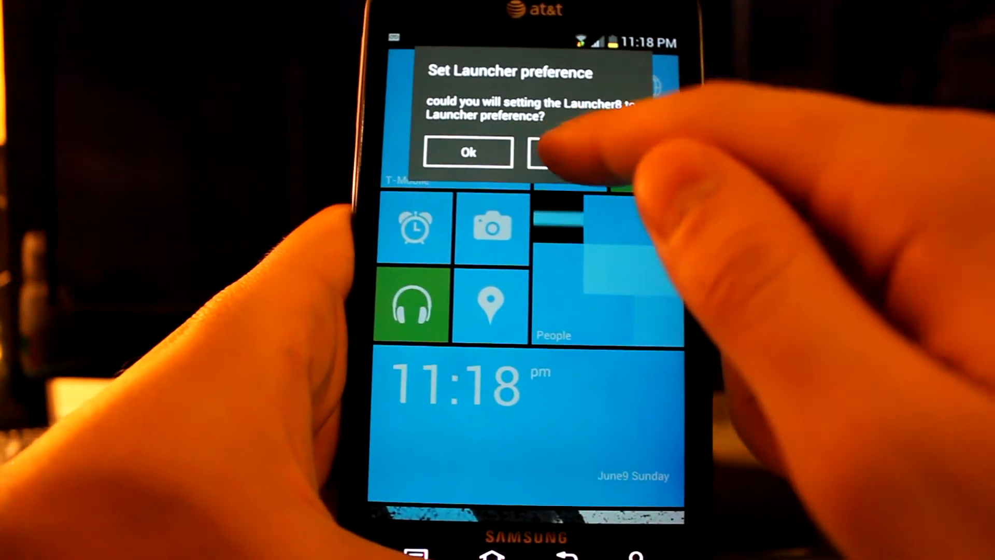
# - Accept Launcher8 as the launcher and browse the tiles to the alphabetical app list
pyautogui.click(559, 152)
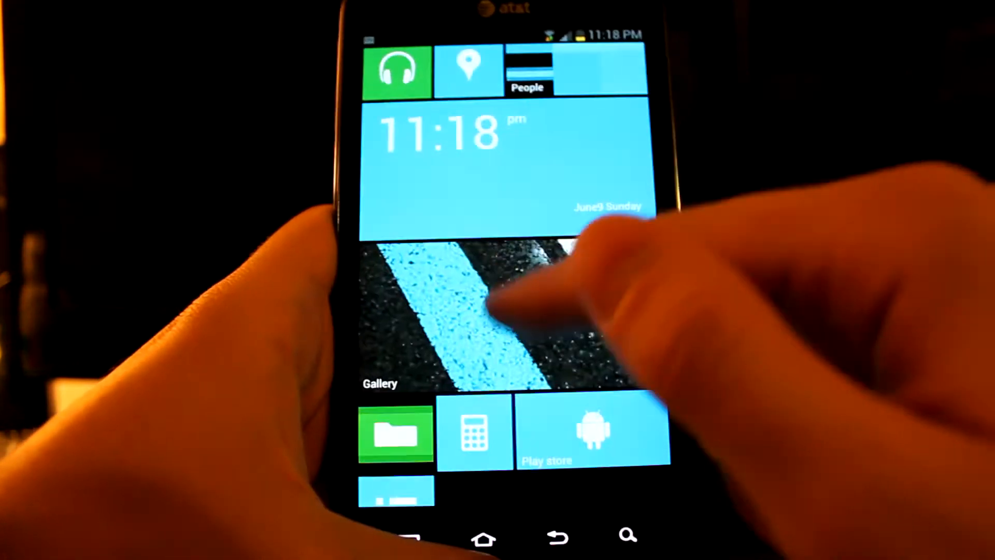
pyautogui.scroll(-3)
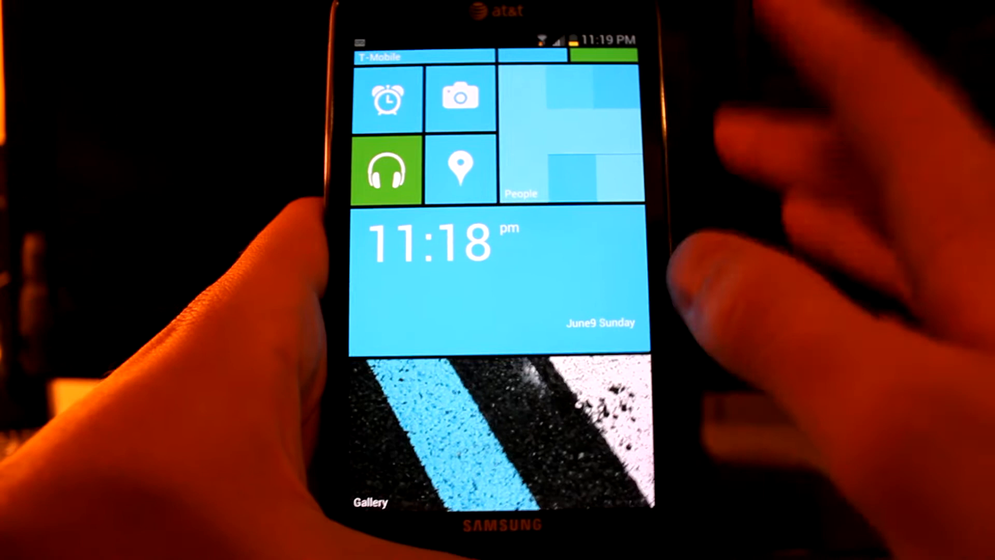
pyautogui.scroll(-3)
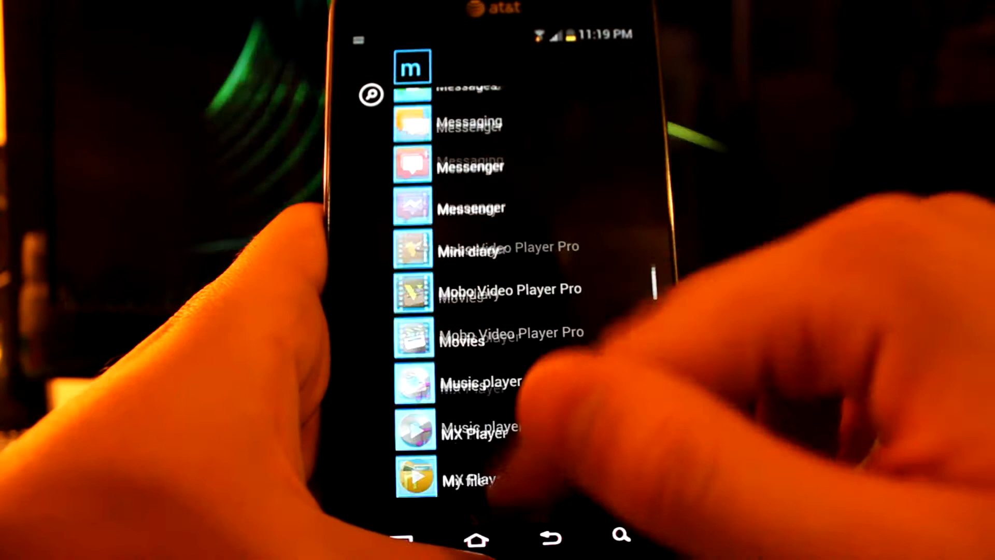
# - Return to the Launcher8 tiles and bring up the edit, add, theme, wallpaper and settings menu
pyautogui.click(478, 539)
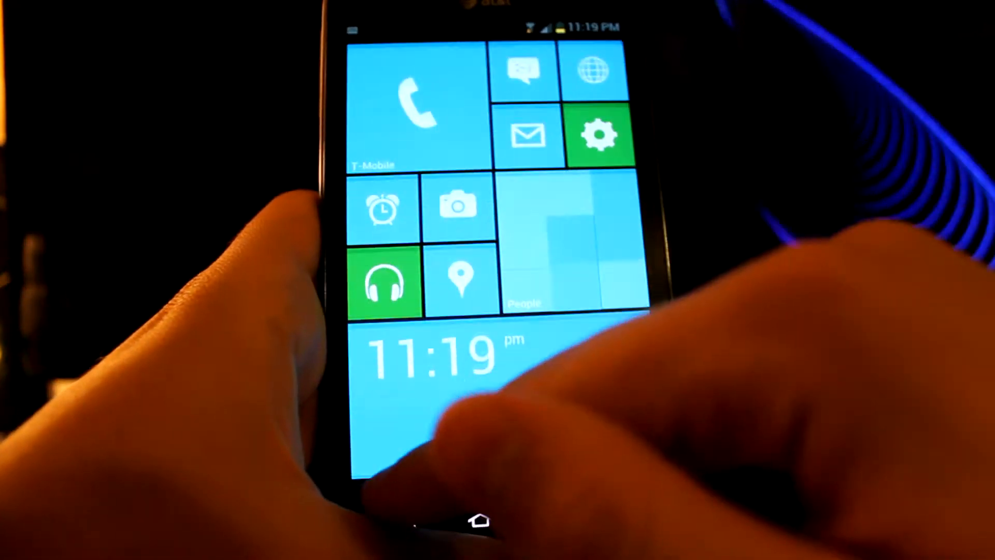
pyautogui.scroll(-3)
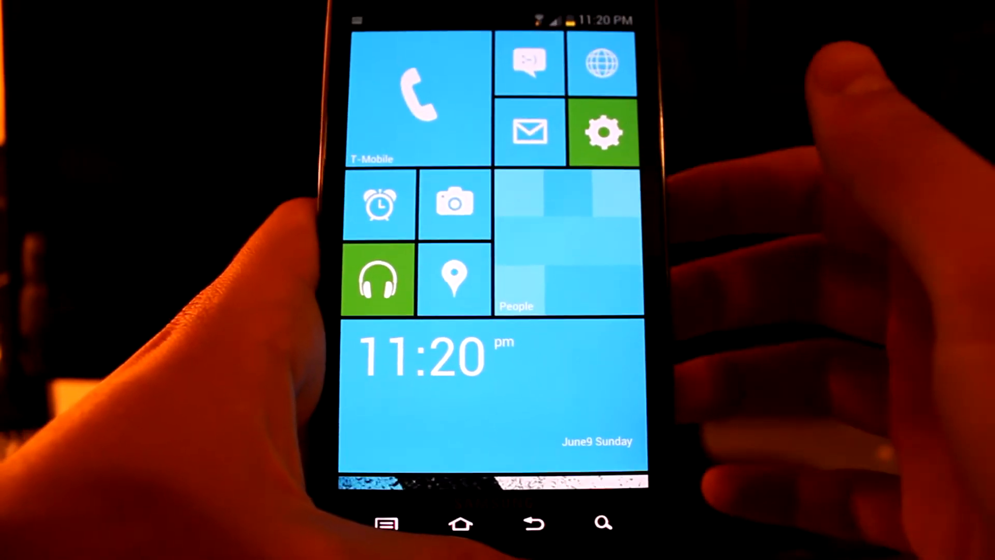
pyautogui.scroll(-3)
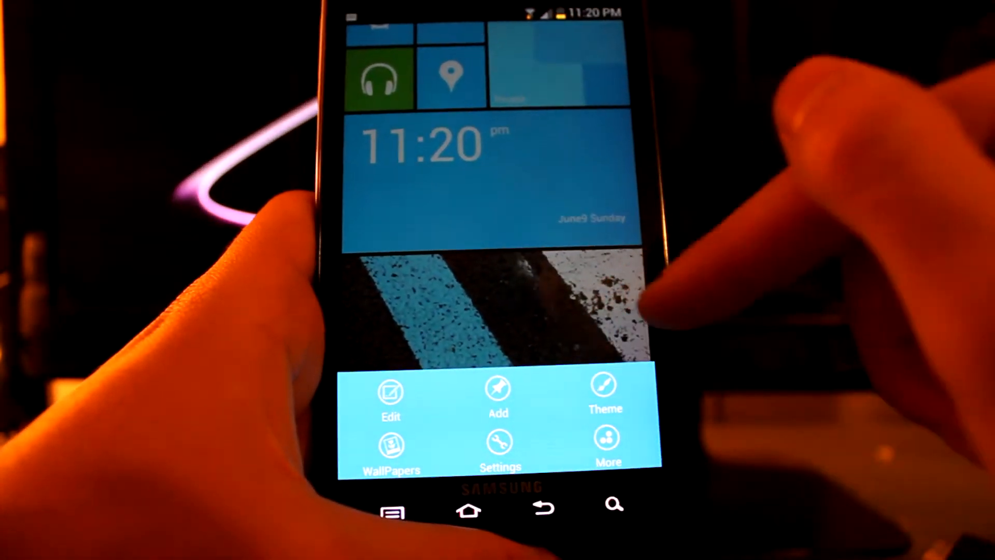
# - Set the Launcher8 tile theme colour to Red, check Custom color, and go Home
pyautogui.click(603, 393)
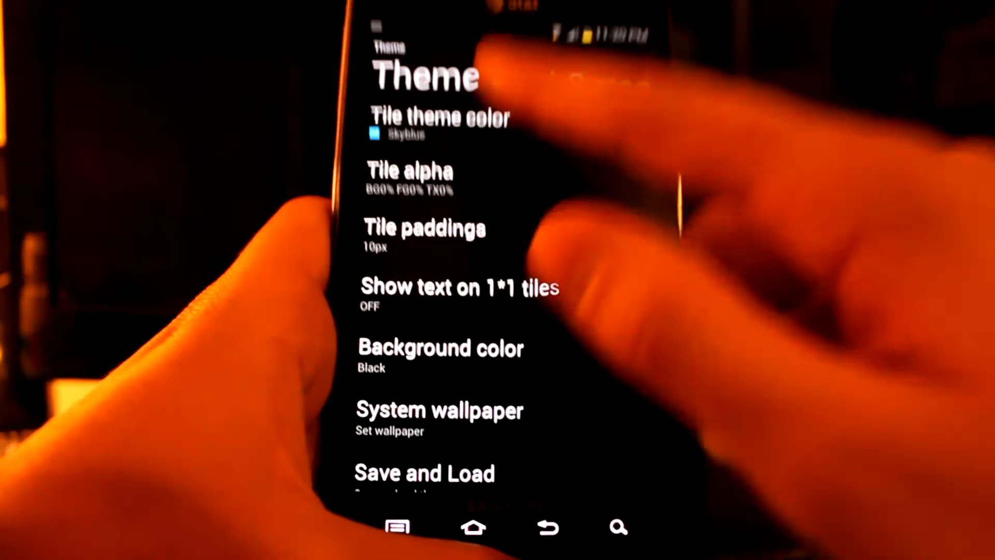
pyautogui.click(438, 118)
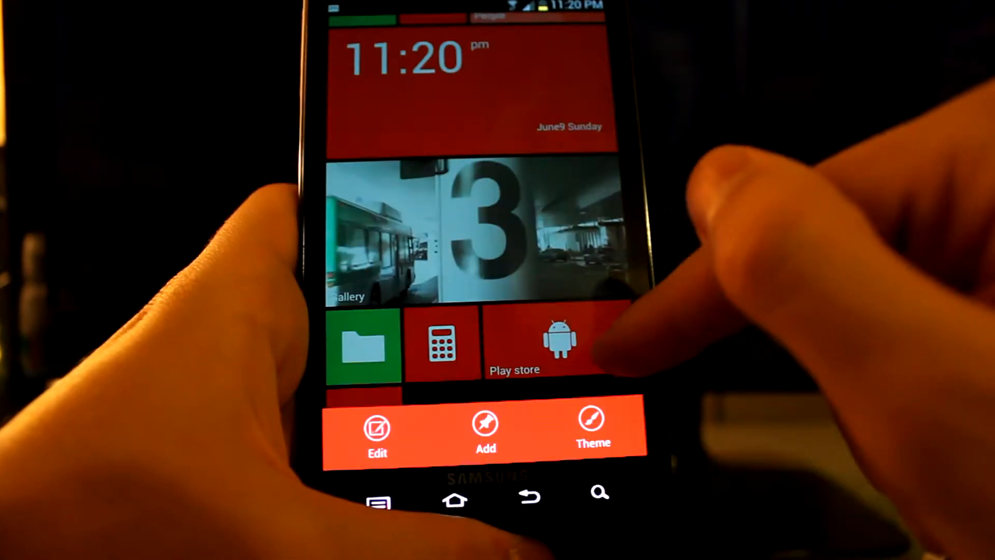
pyautogui.click(592, 433)
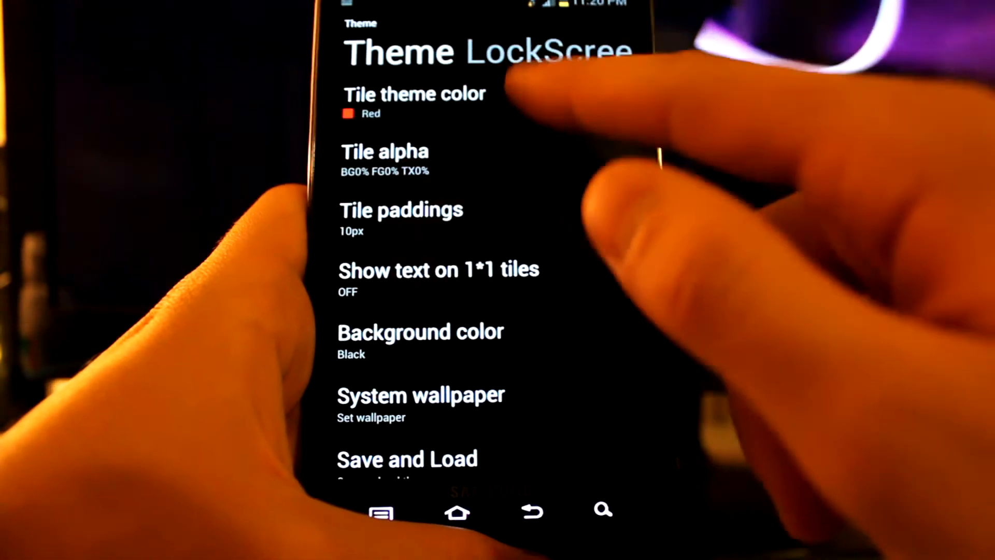
pyautogui.click(413, 93)
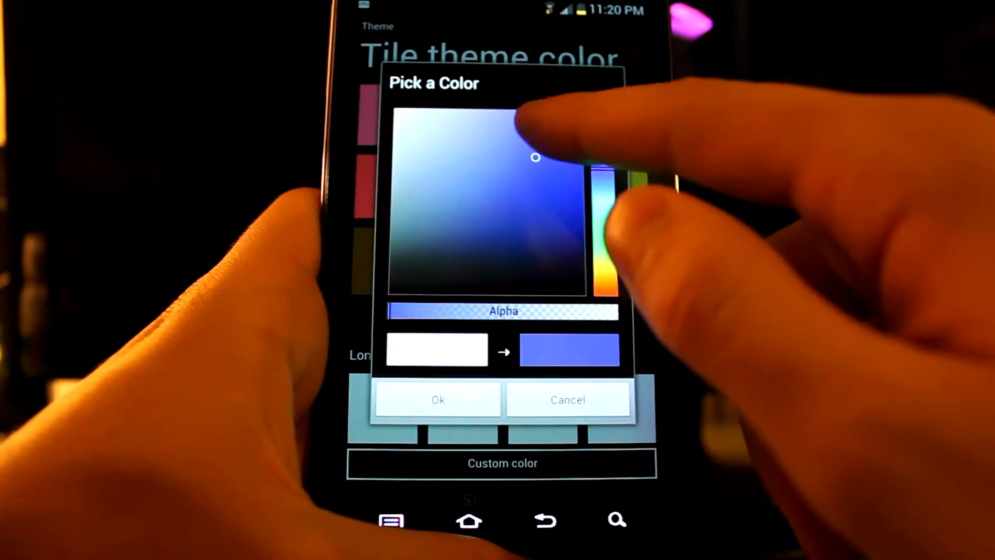
pyautogui.click(437, 400)
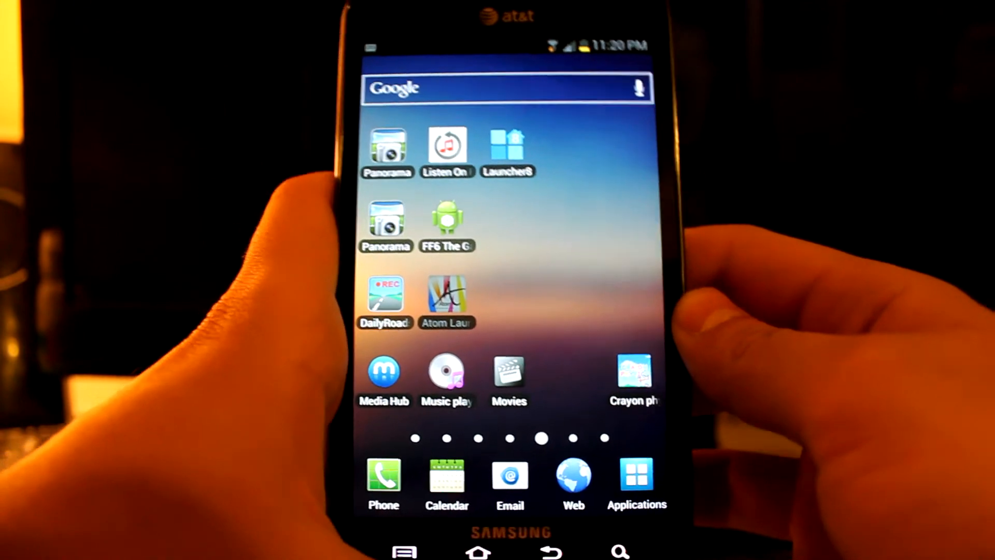
# - Launch Atom Launcher, swipe through its feature tour, and start the launcher
pyautogui.click(446, 295)
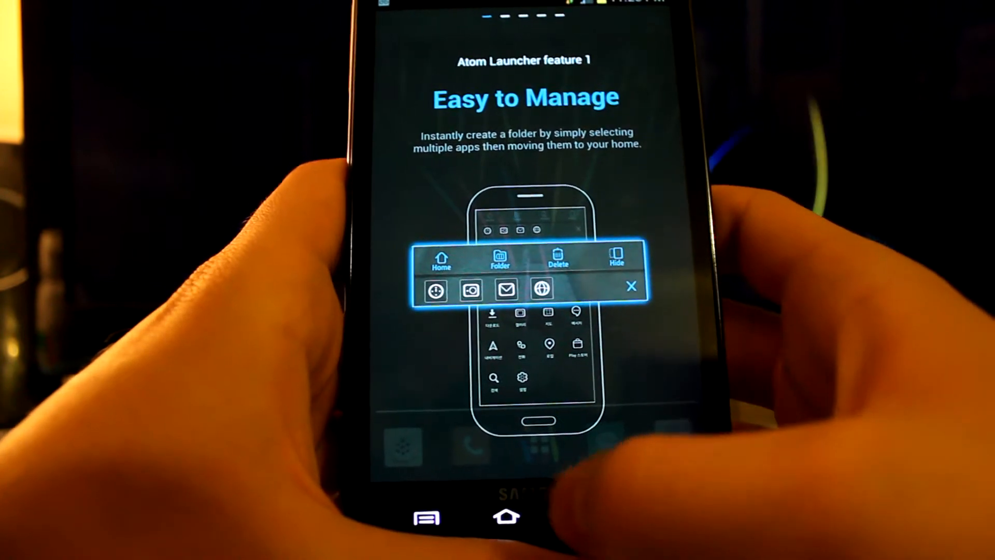
pyautogui.hscroll(-3)
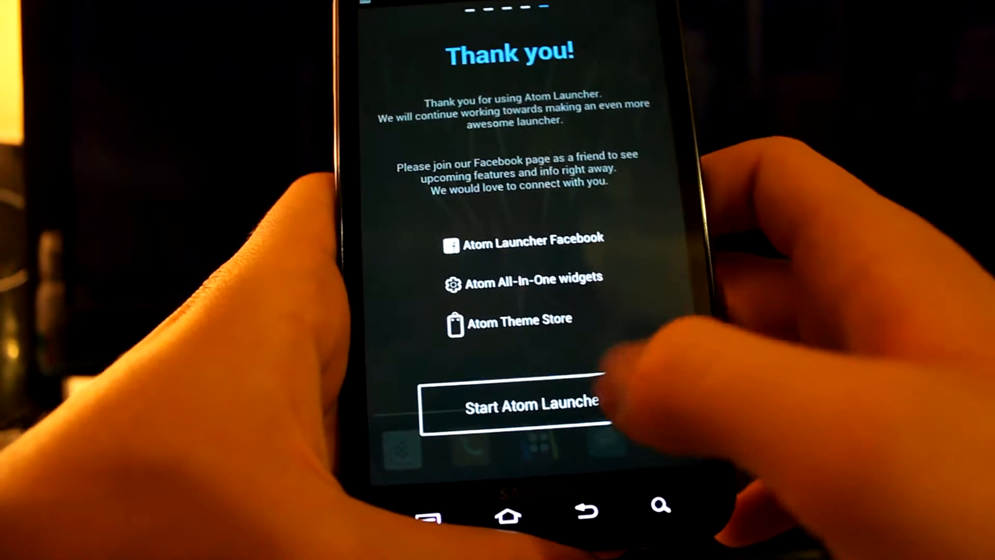
pyautogui.click(514, 406)
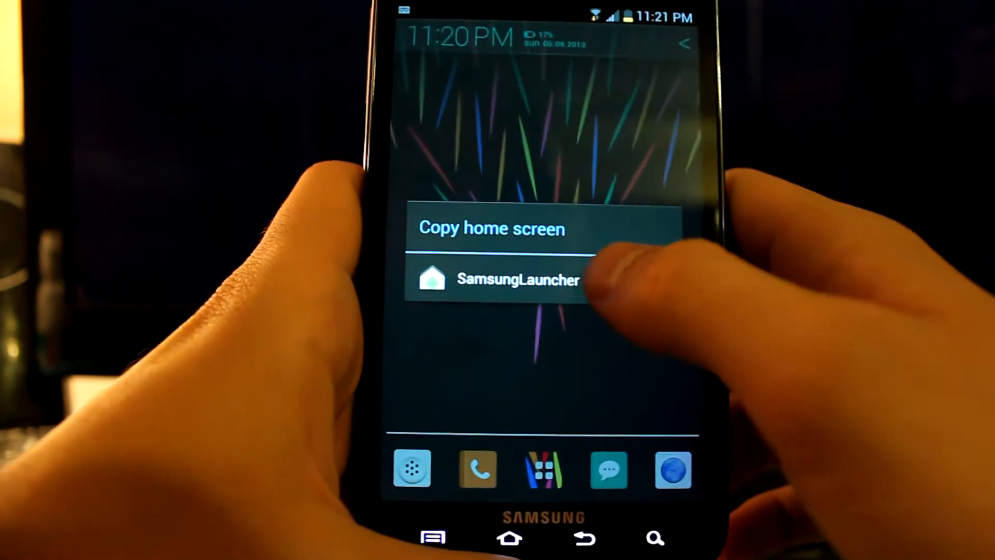
# - Answer the copy-home-screen prompt, then browse Launcher settings into the All Apps drawer
pyautogui.click(508, 280)
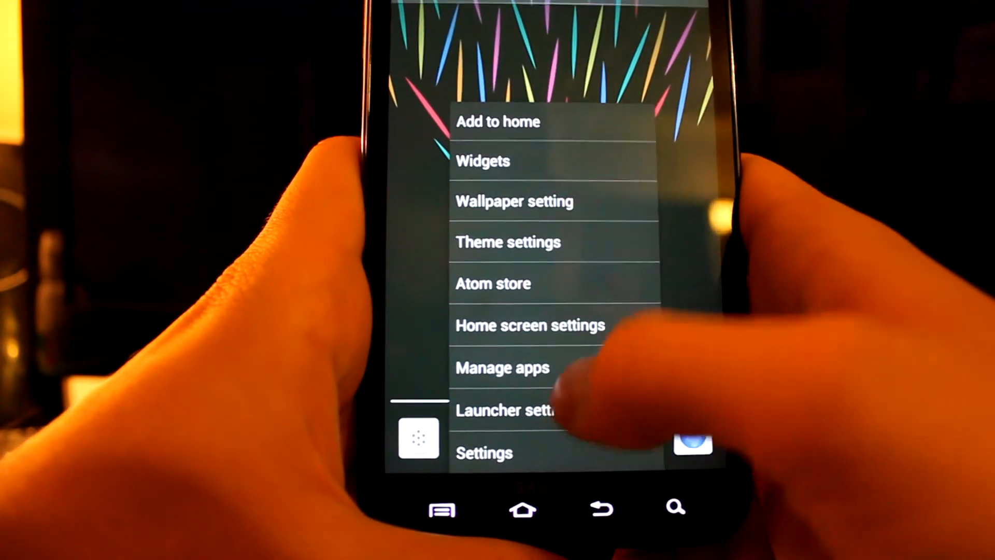
pyautogui.click(508, 411)
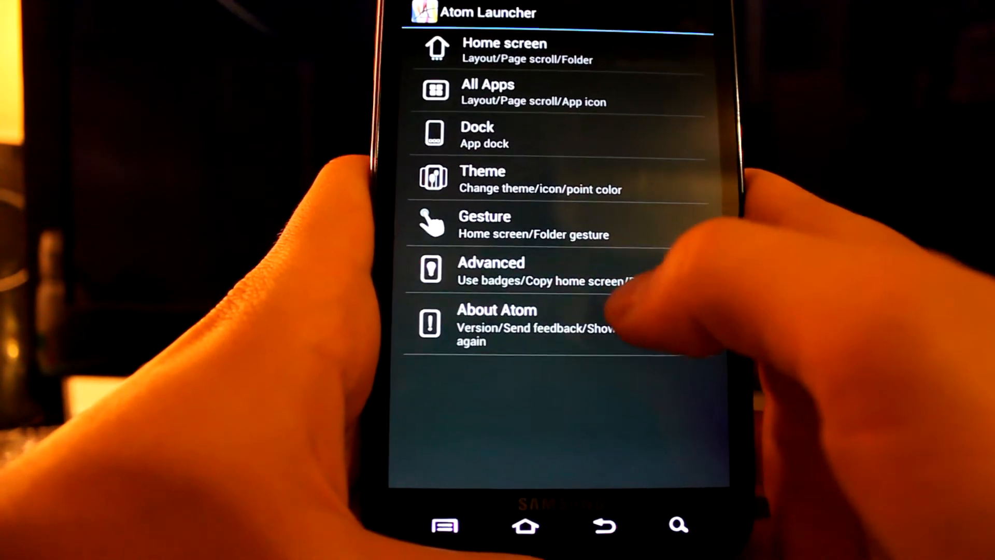
pyautogui.click(600, 525)
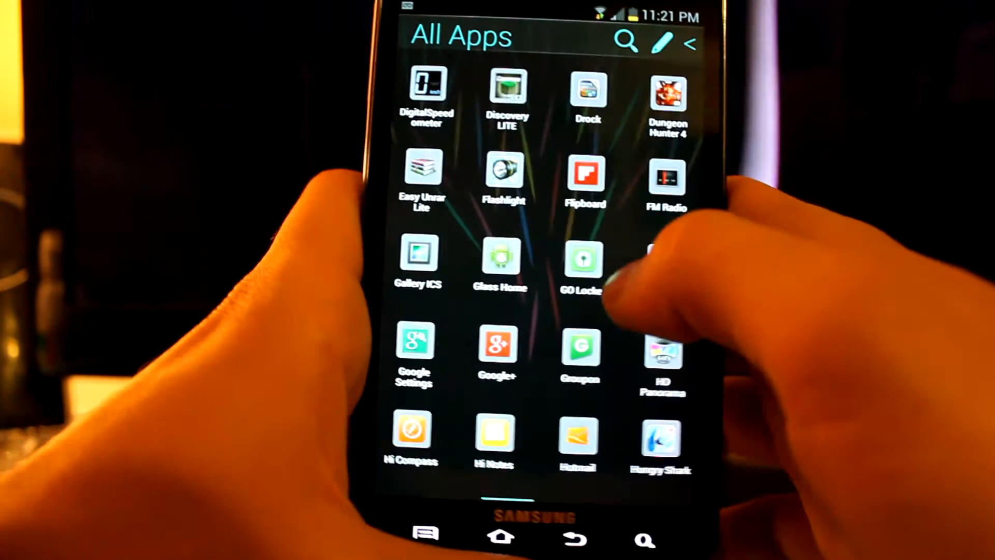
# - Tick the game apps in the Add app to Folder dialog and confirm with OK
pyautogui.scroll(-3)
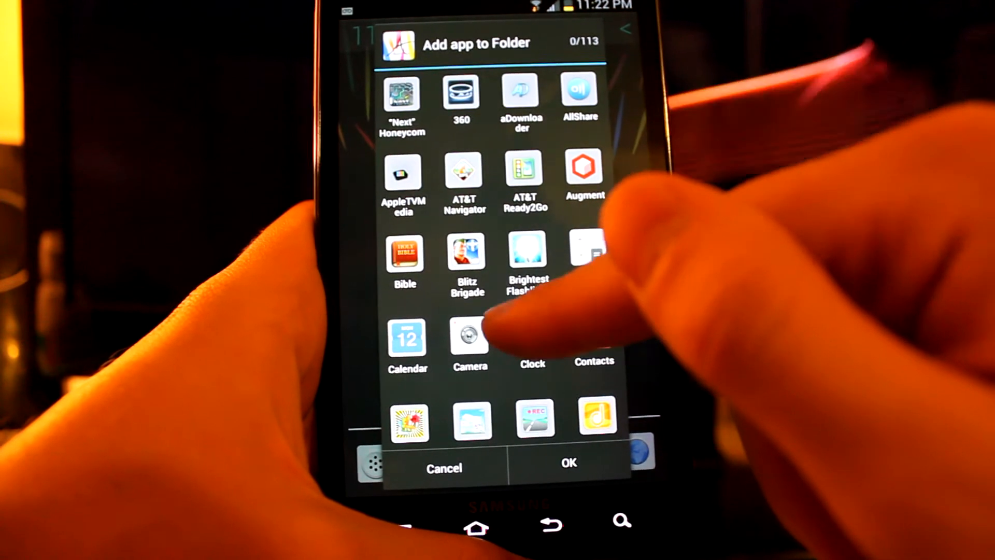
pyautogui.click(468, 254)
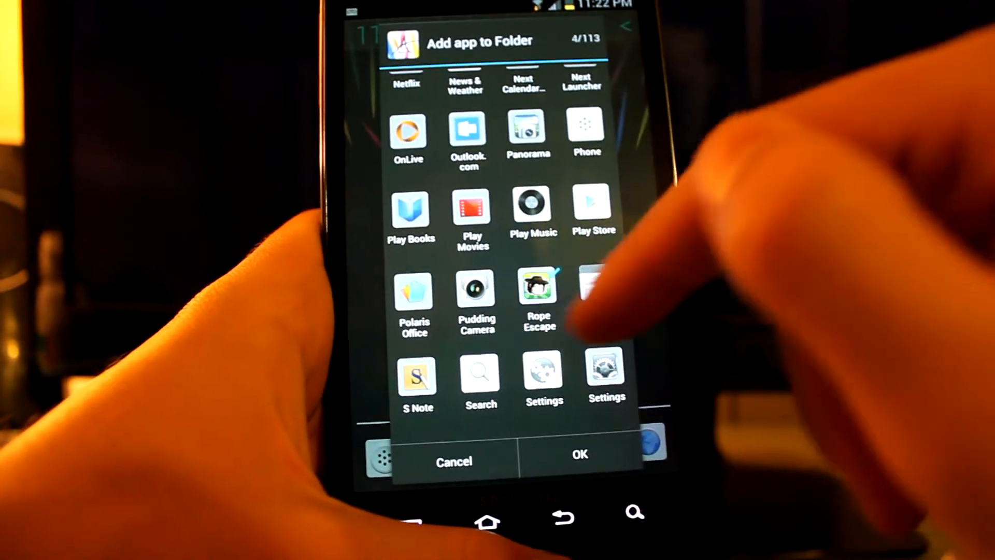
pyautogui.click(579, 461)
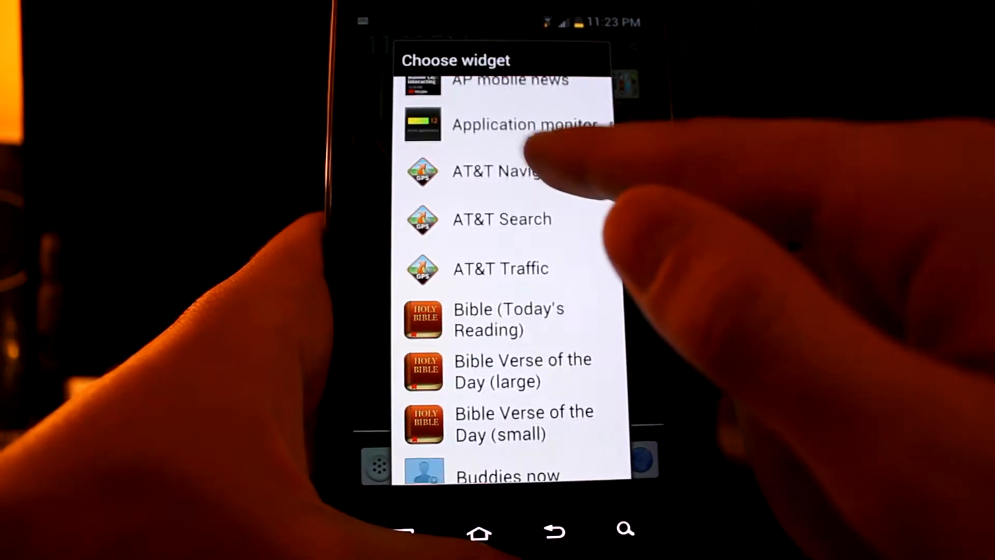
# - Scroll the widget list and return home to the 52°F weather and clock widget
pyautogui.scroll(-3)
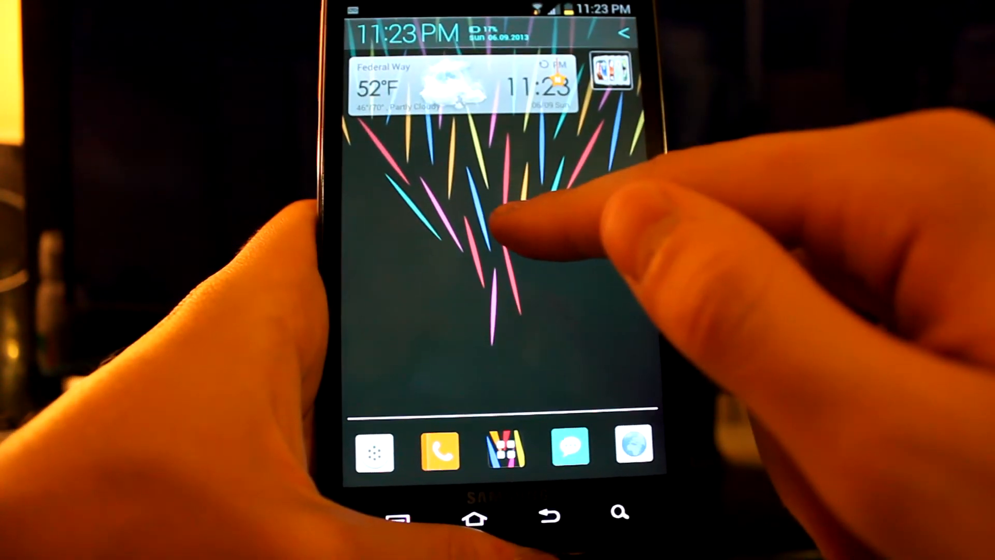
# - From the home screen add menu, check Wallpapers, then pick a shortcut type under Shortcuts
pyautogui.click(501, 235)
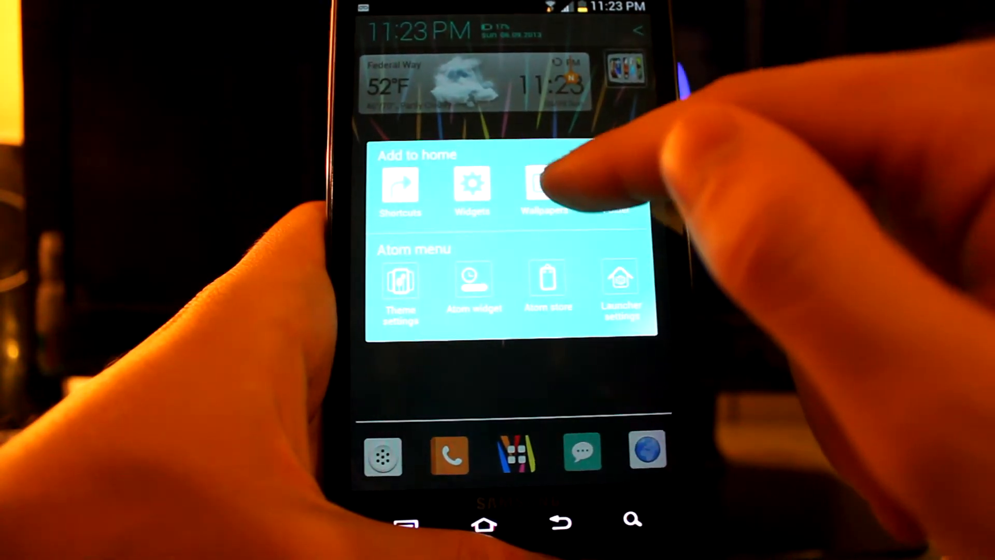
pyautogui.click(544, 187)
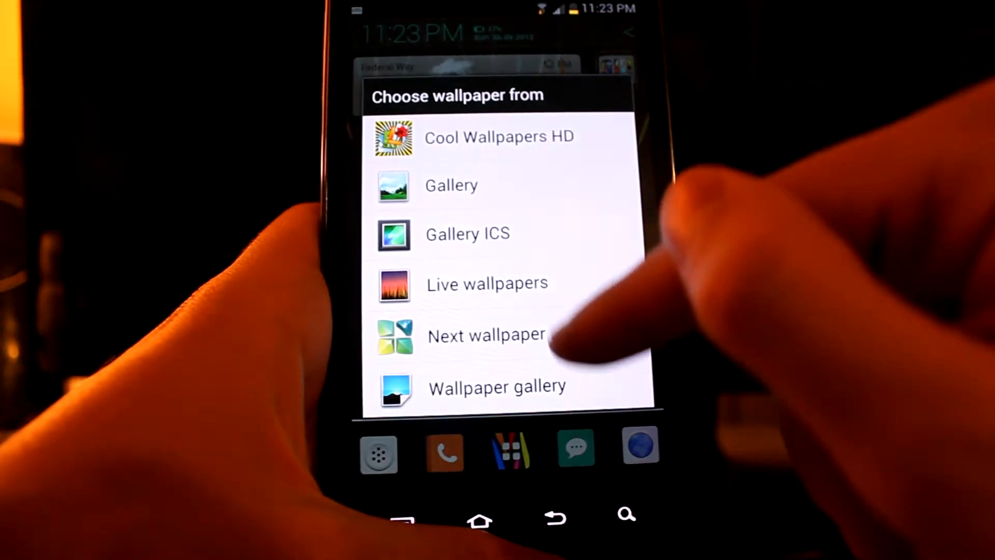
pyautogui.click(486, 335)
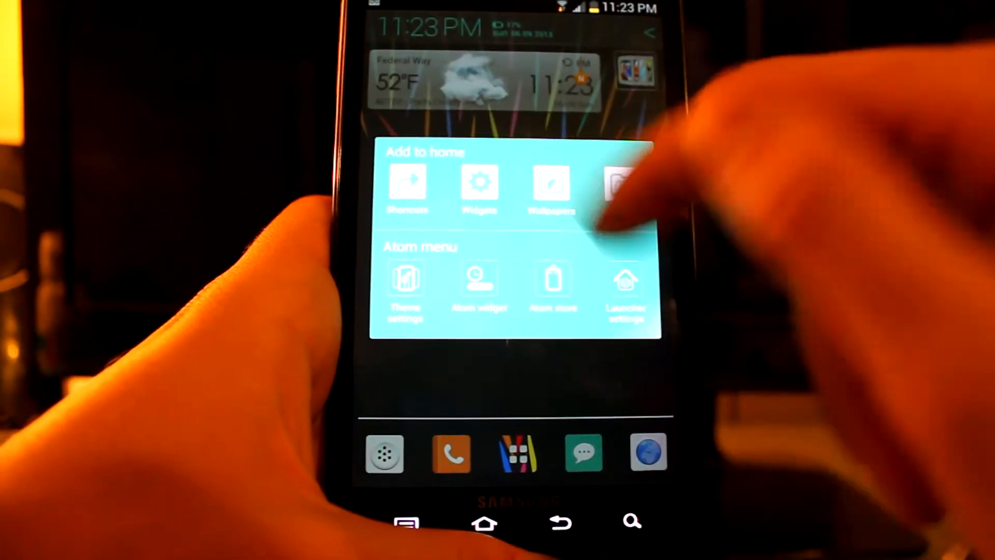
pyautogui.click(408, 184)
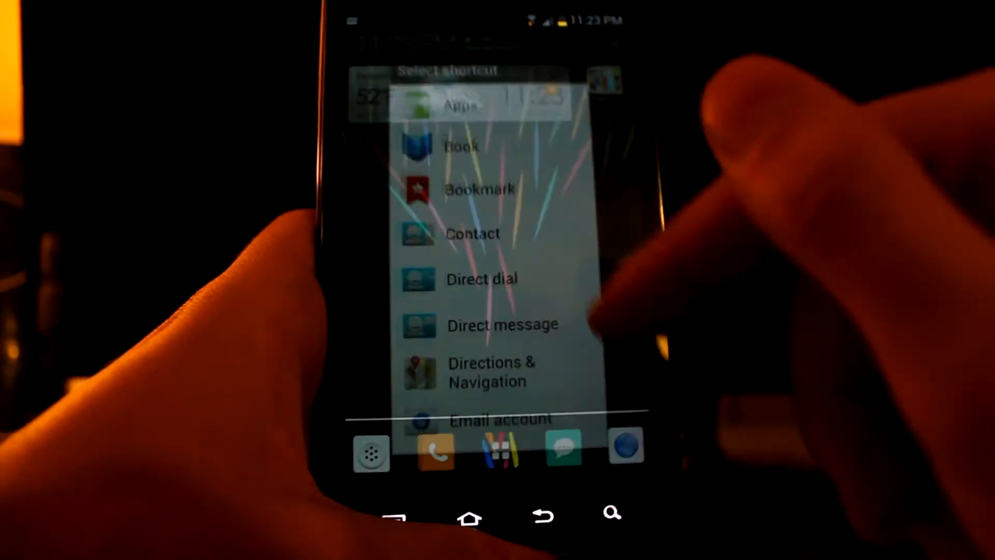
pyautogui.click(482, 279)
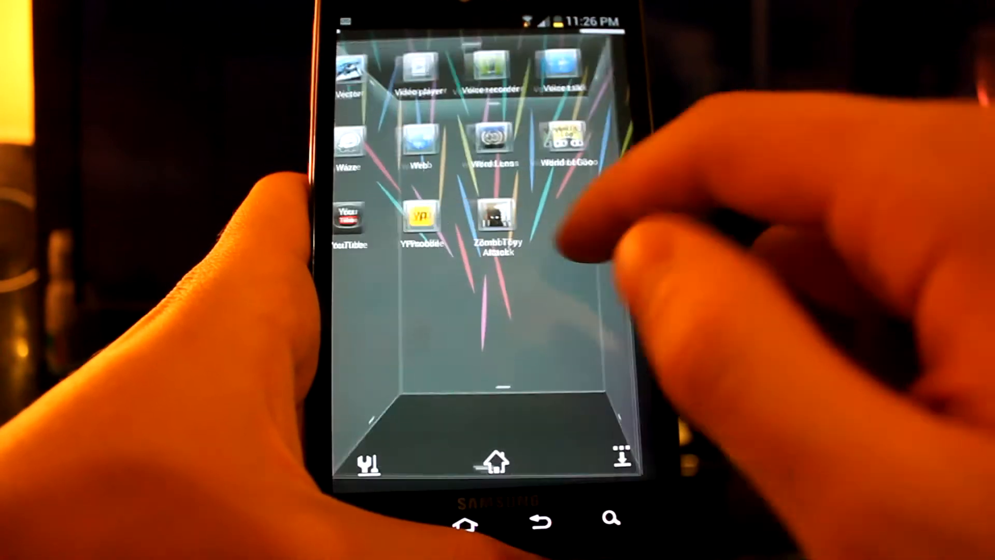
# - Swipe through Next Launcher's home-screen editor previews and open its Widget category
pyautogui.hscroll(-3)
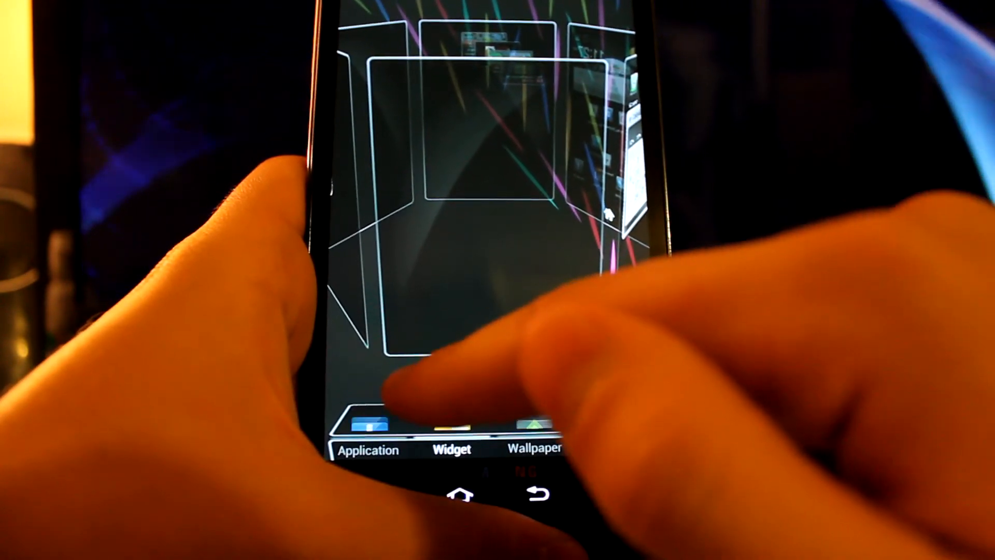
# - Add the System widget Digital clock, showing 11:27 and Sun. 06/09, to the home screen
pyautogui.click(450, 449)
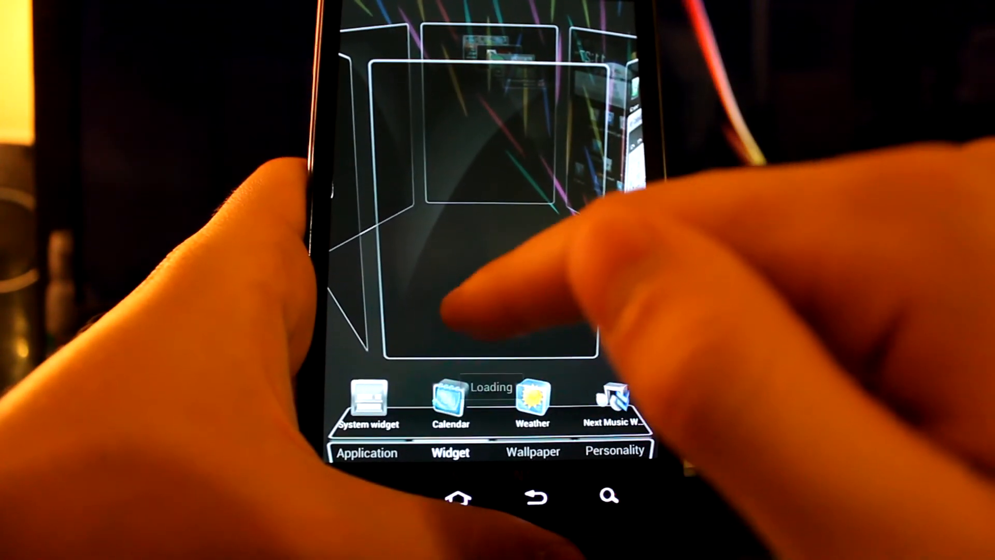
pyautogui.click(532, 399)
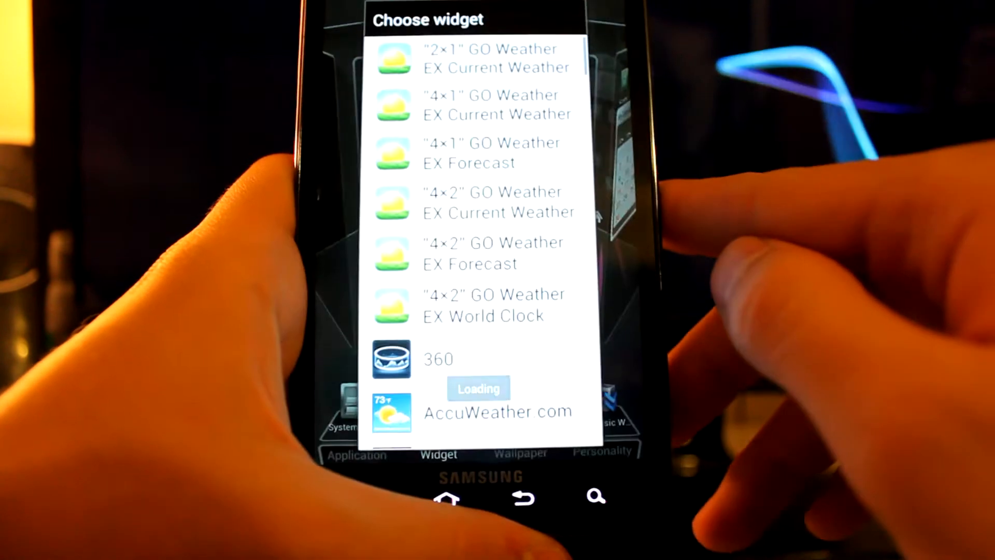
pyautogui.scroll(-3)
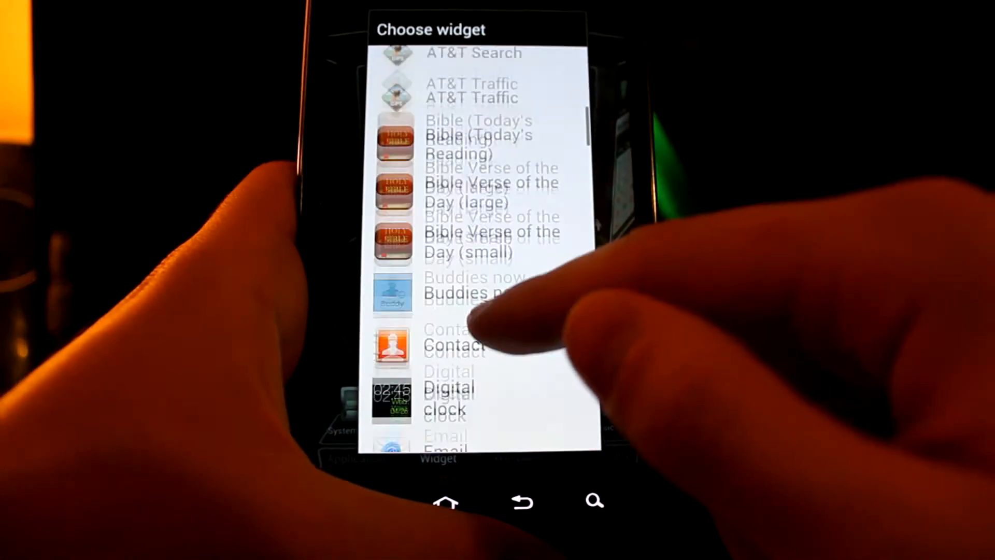
pyautogui.scroll(-3)
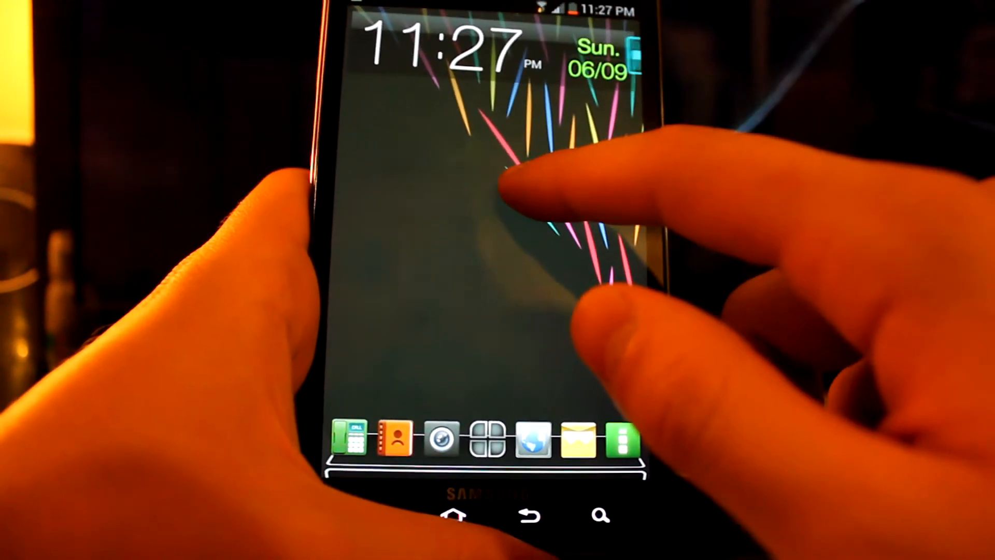
# - Create a home-screen folder named 'games' holding Blitz Brigade and Dungeon Hunter 4, and open it
pyautogui.click(520, 203)
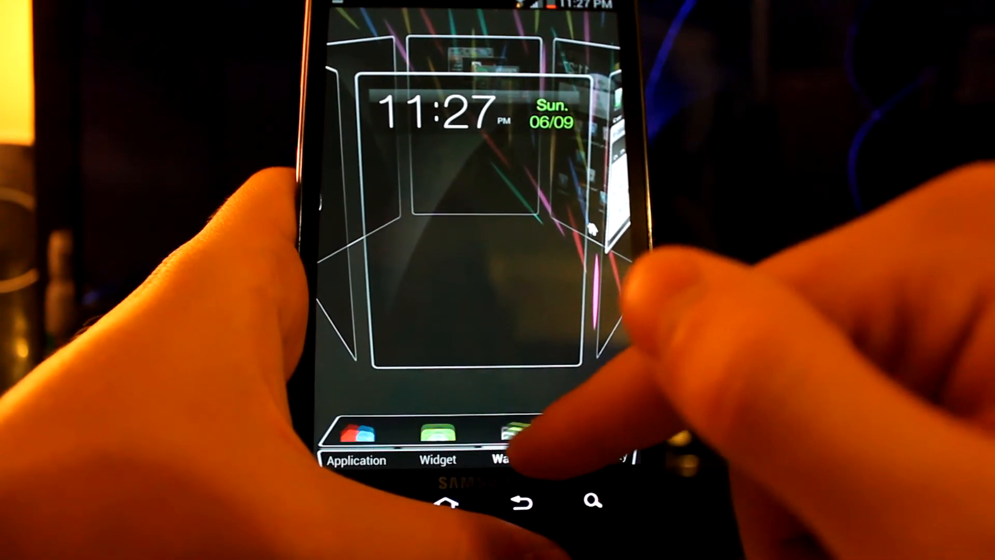
pyautogui.click(514, 457)
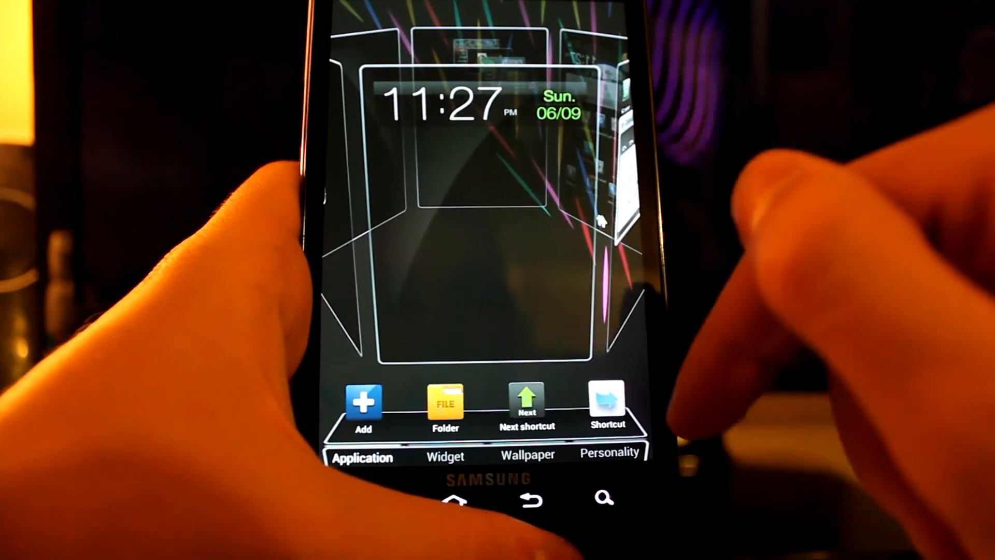
pyautogui.click(445, 403)
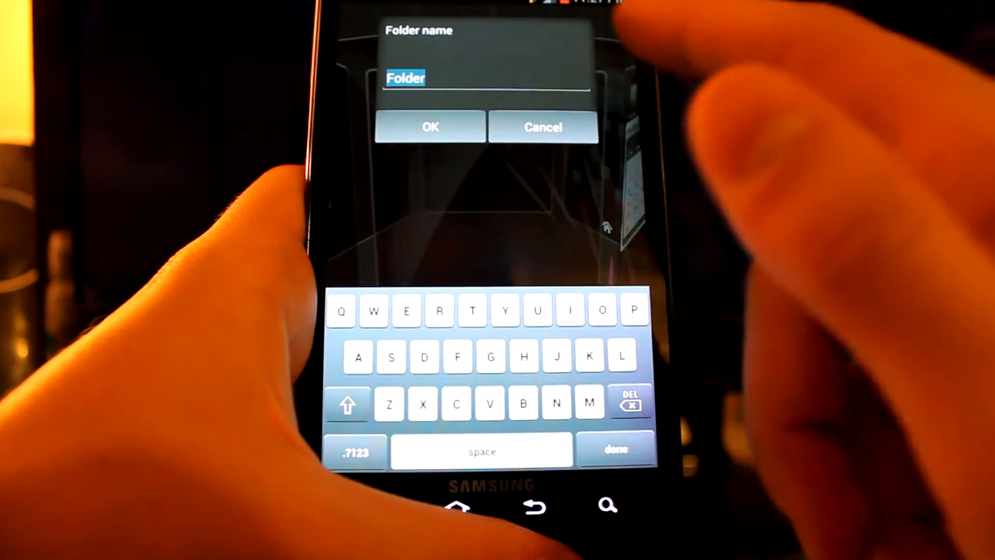
pyautogui.write('ga')
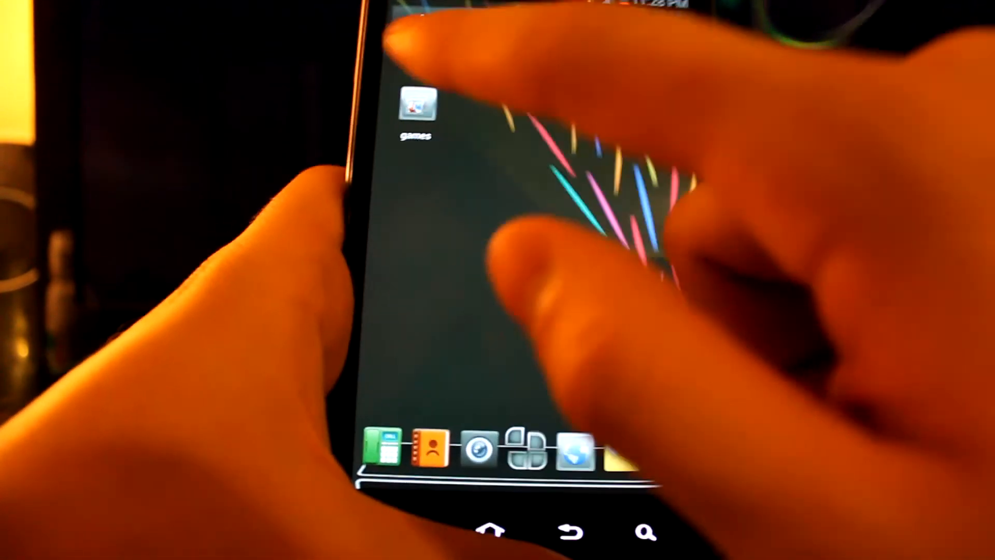
pyautogui.click(418, 105)
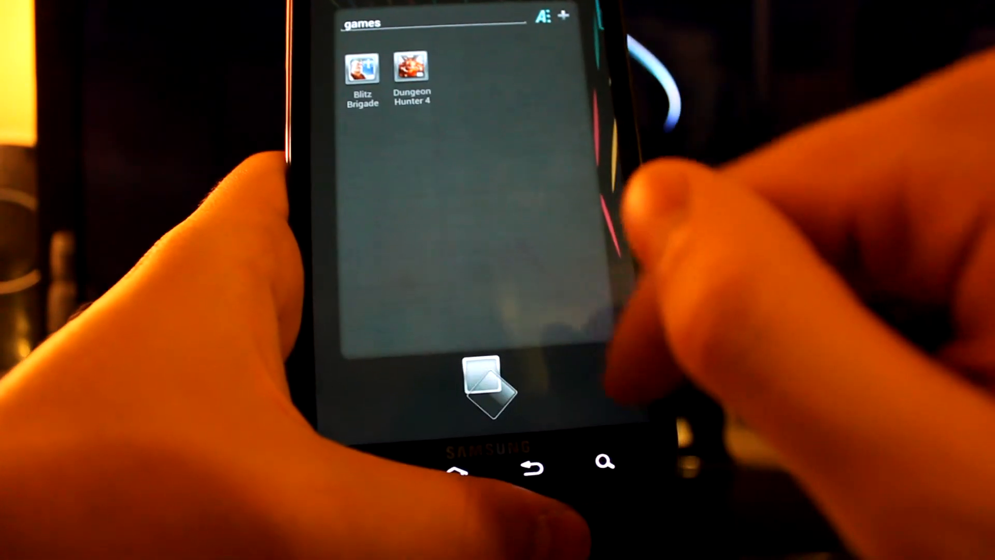